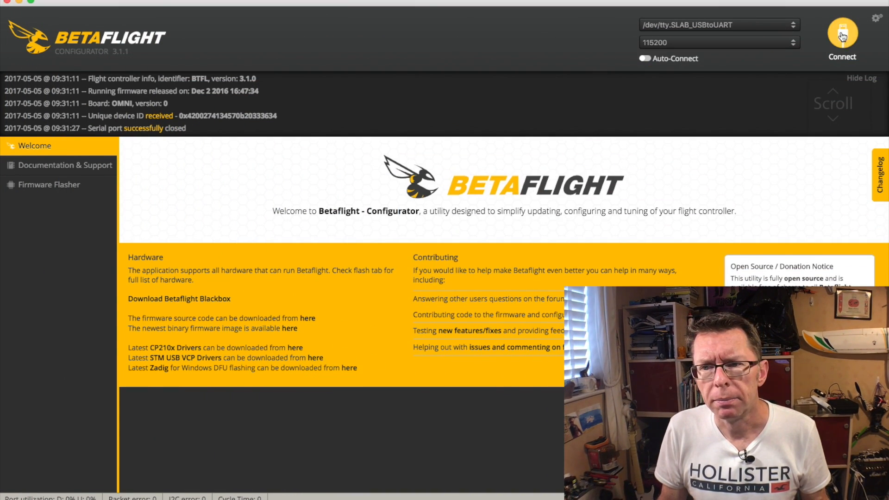
Connect to the flight controller, then run Calibrate Accelerometer on the Setup tab with the board level
click(841, 33)
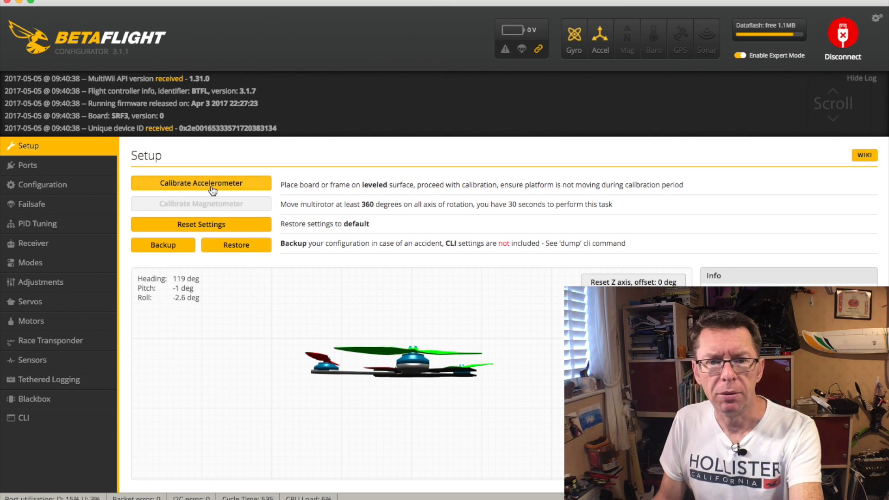
click(202, 183)
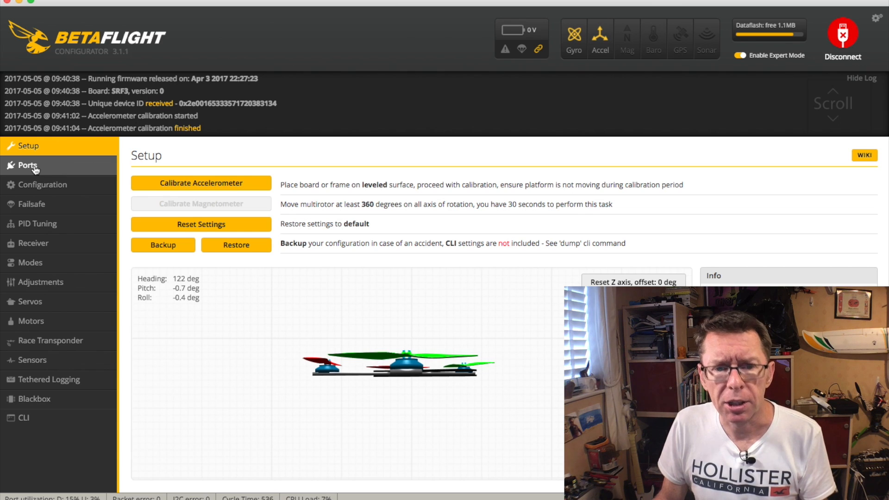
click(25, 165)
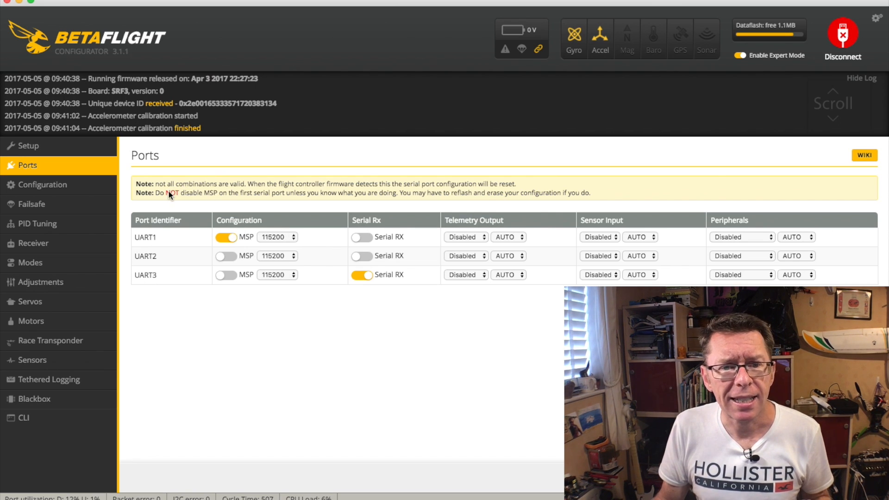
mouse_move(293, 199)
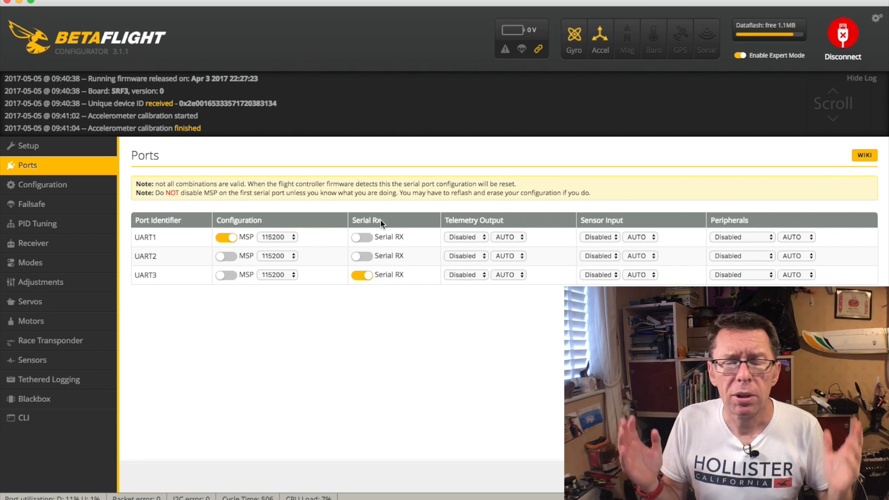
mouse_move(377, 287)
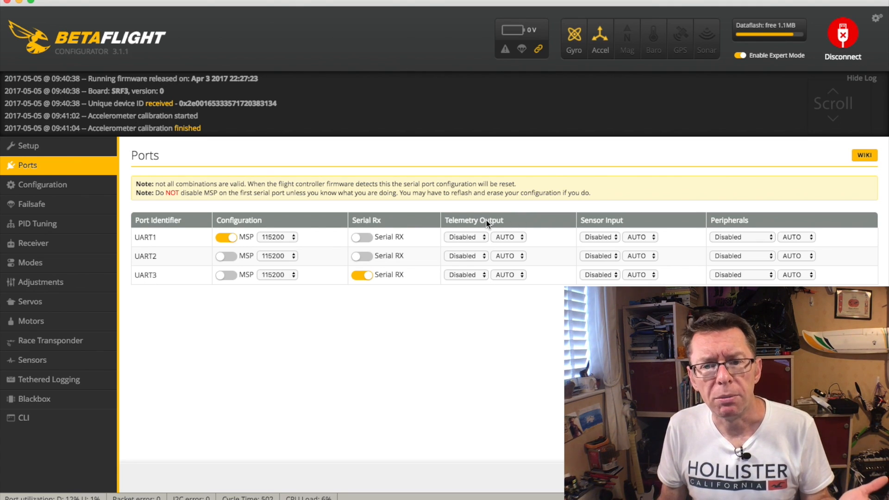
mouse_move(462, 226)
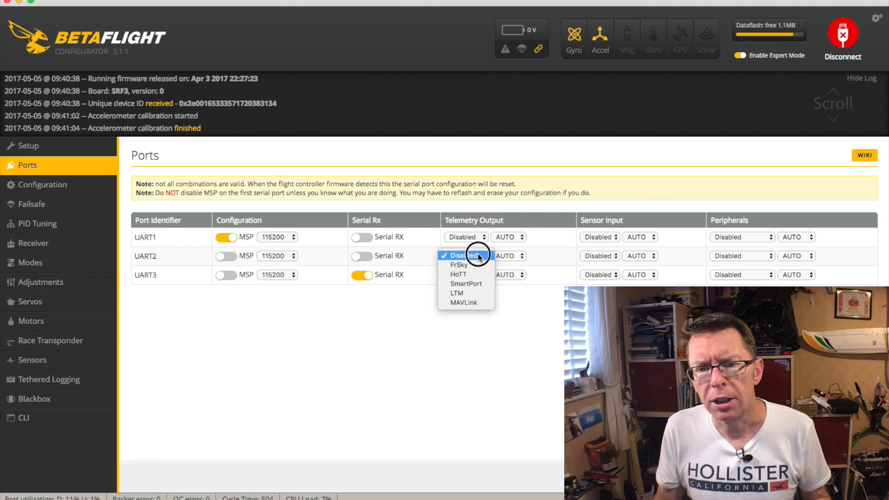
mouse_move(473, 283)
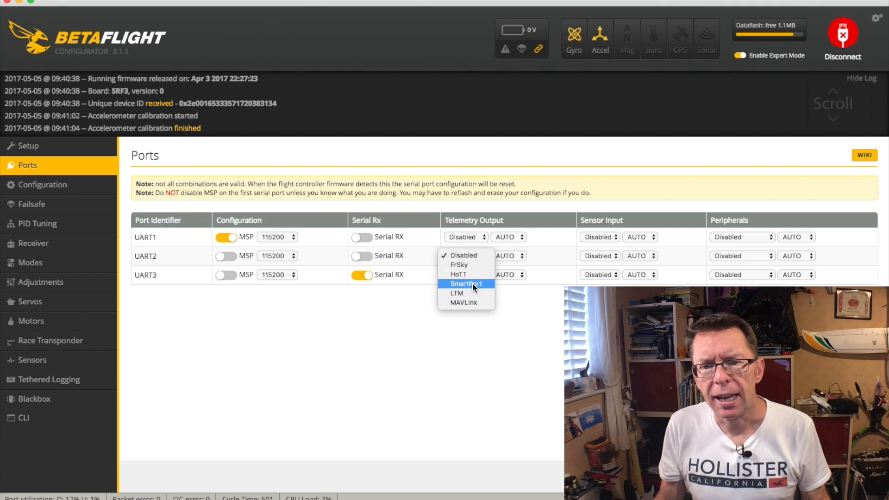
Select SmartPort as UART2's telemetry output, leaving its baud rate on AUTO
click(465, 284)
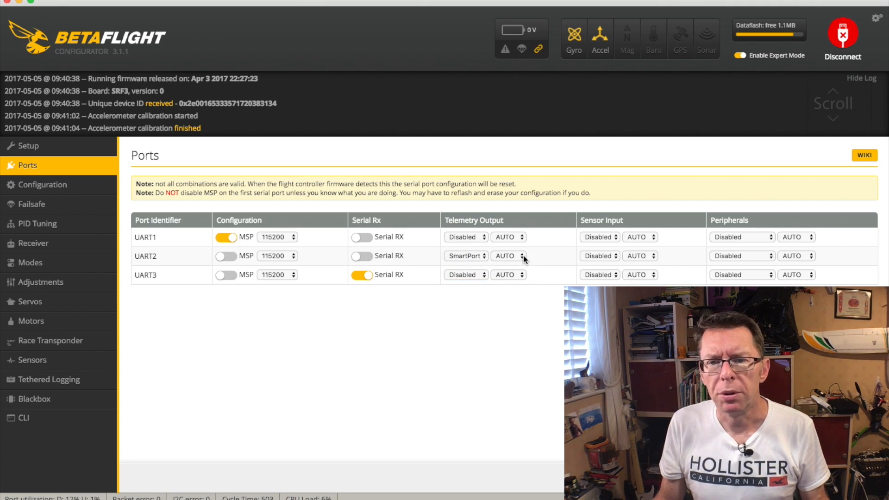
mouse_move(554, 302)
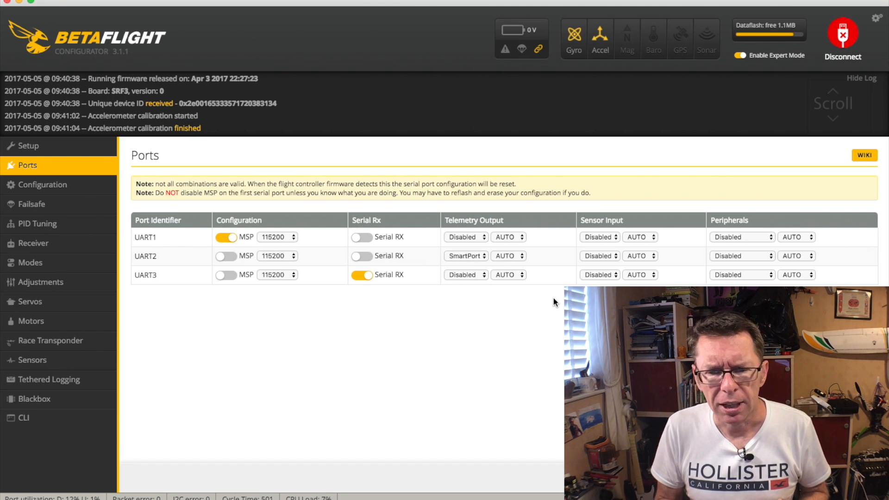
Pick FrSky in UART2's Telemetry Output dropdown and recheck that FrSky stays selected
click(465, 255)
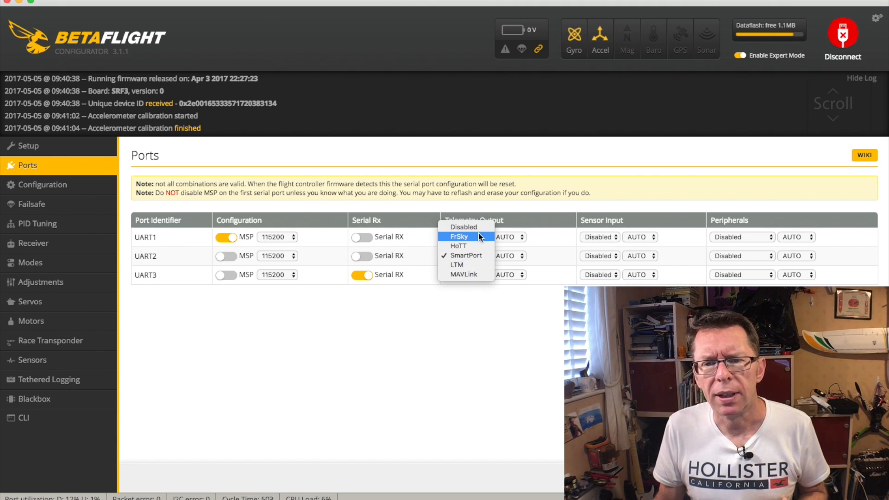
click(459, 236)
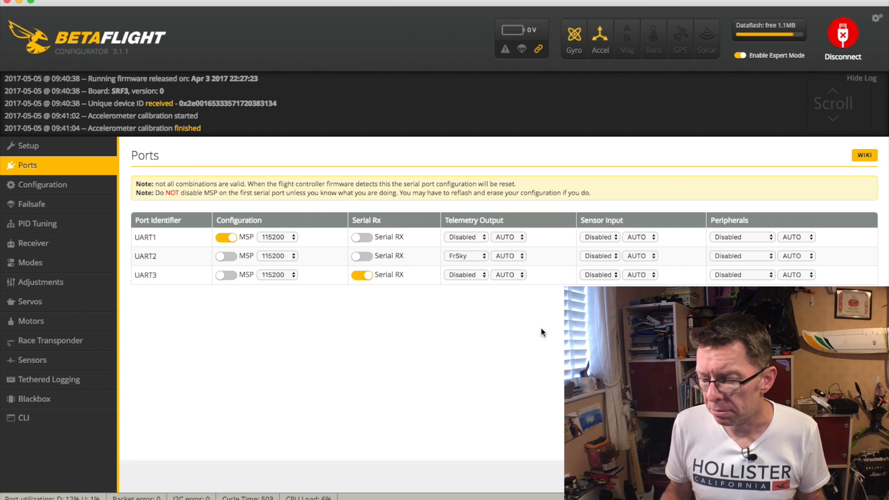
click(465, 255)
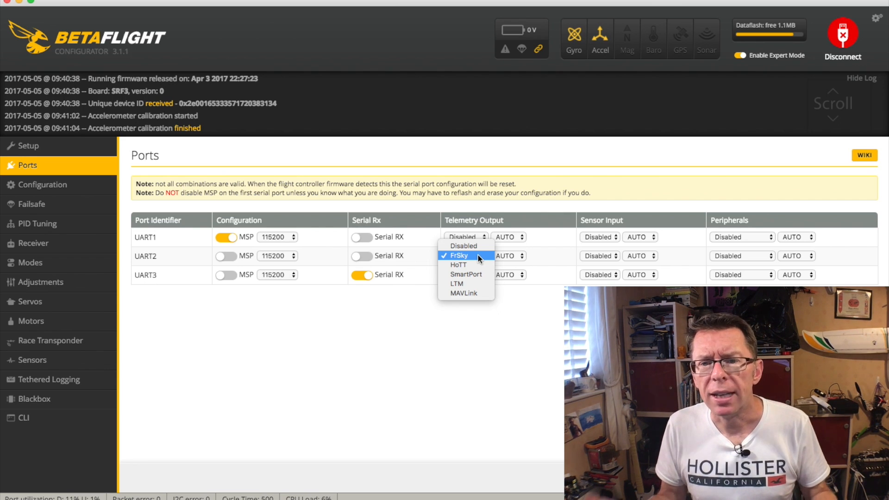
click(459, 255)
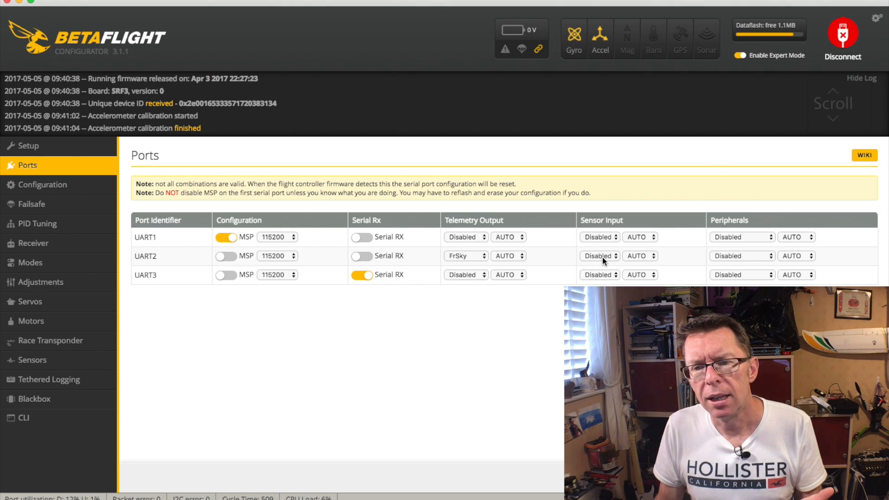
click(599, 256)
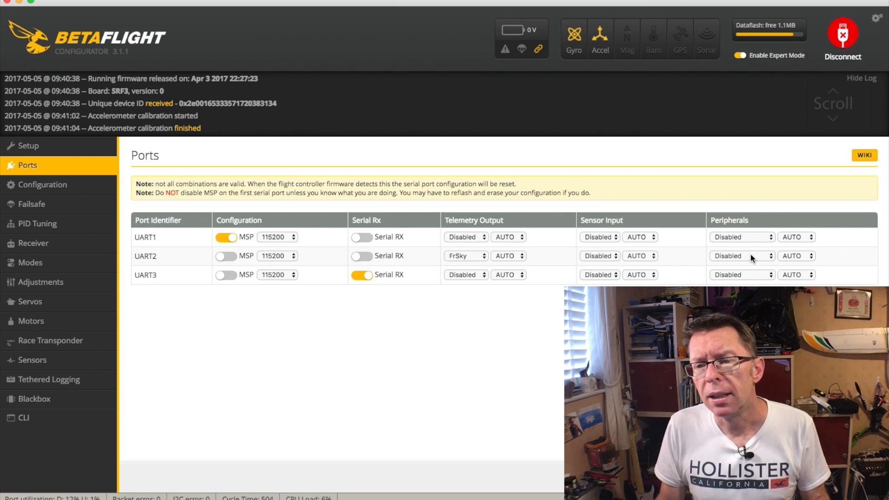
click(742, 256)
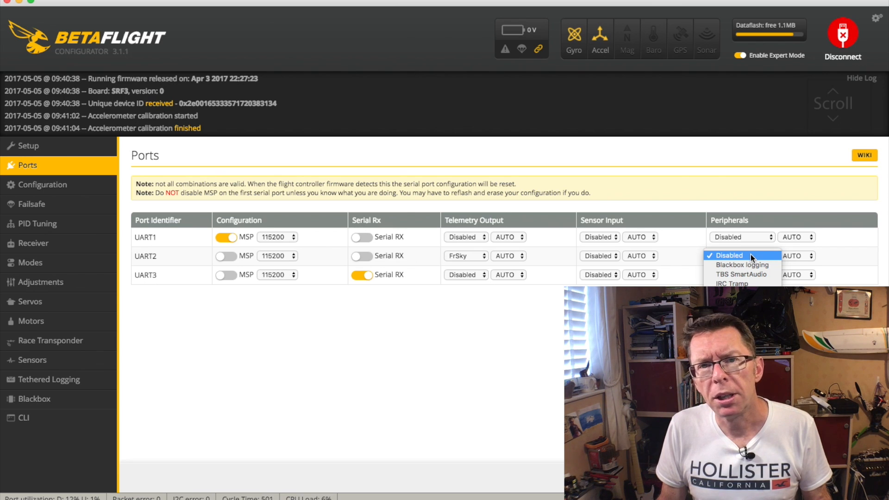